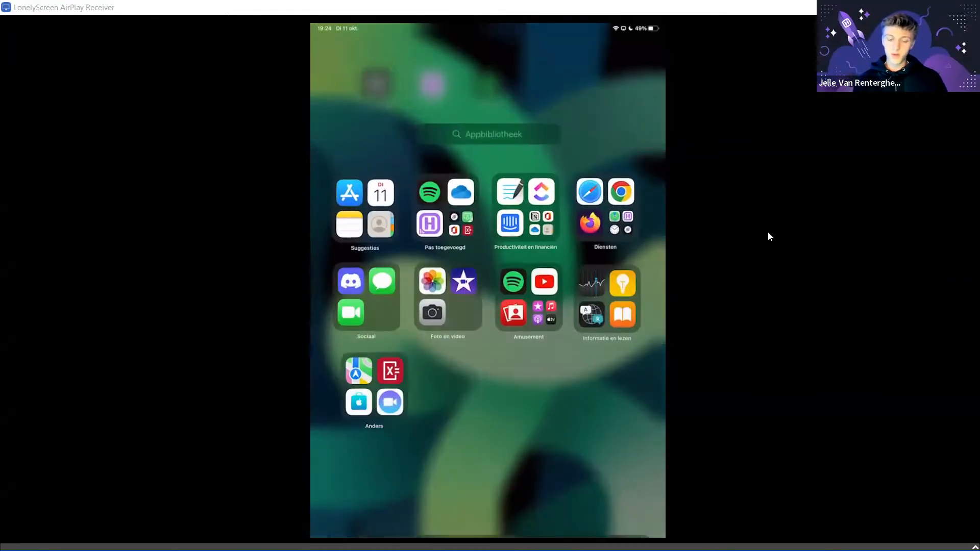
Search the App Store for 'hotspotty connect' and view its product page.
{"action": "left_click", "coordinate": [350, 192]}
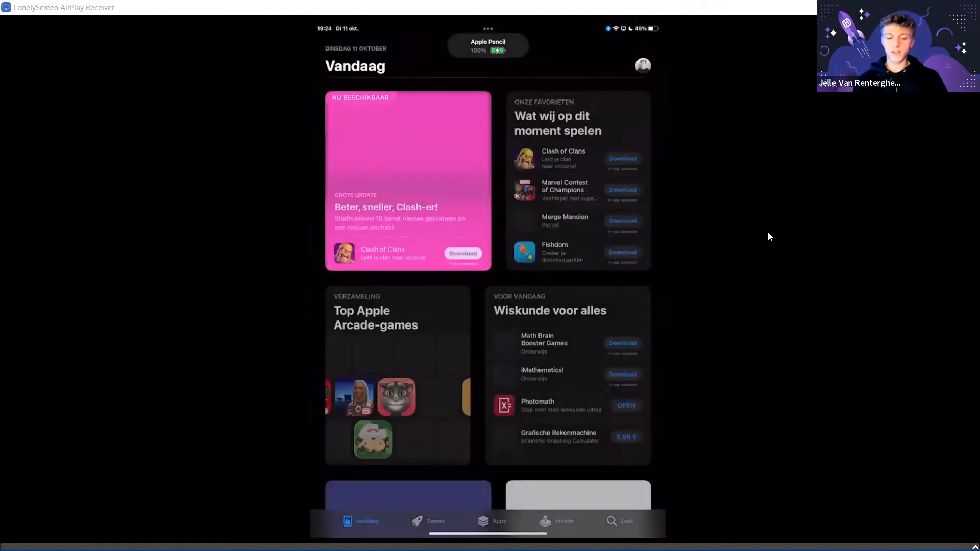
{"action": "left_click", "coordinate": [625, 522]}
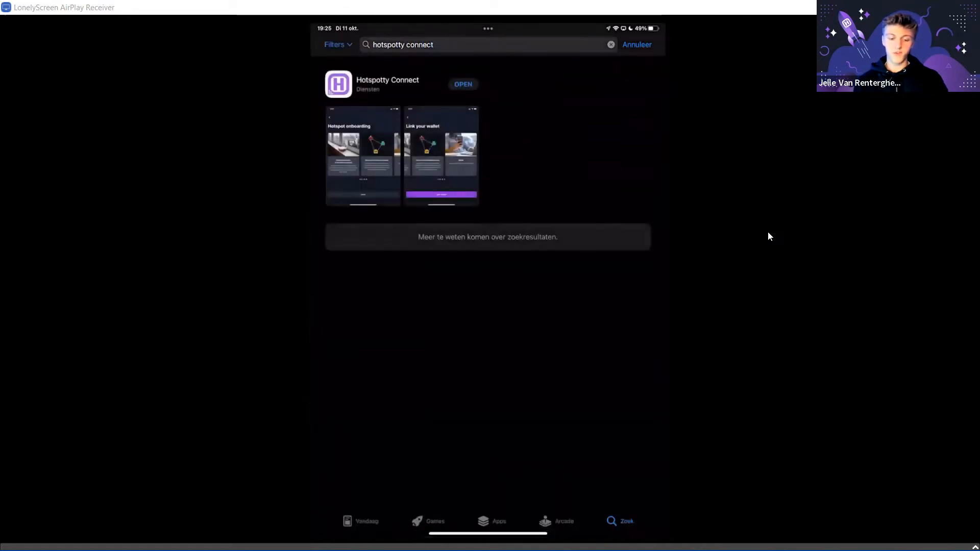
{"action": "left_click", "coordinate": [387, 84]}
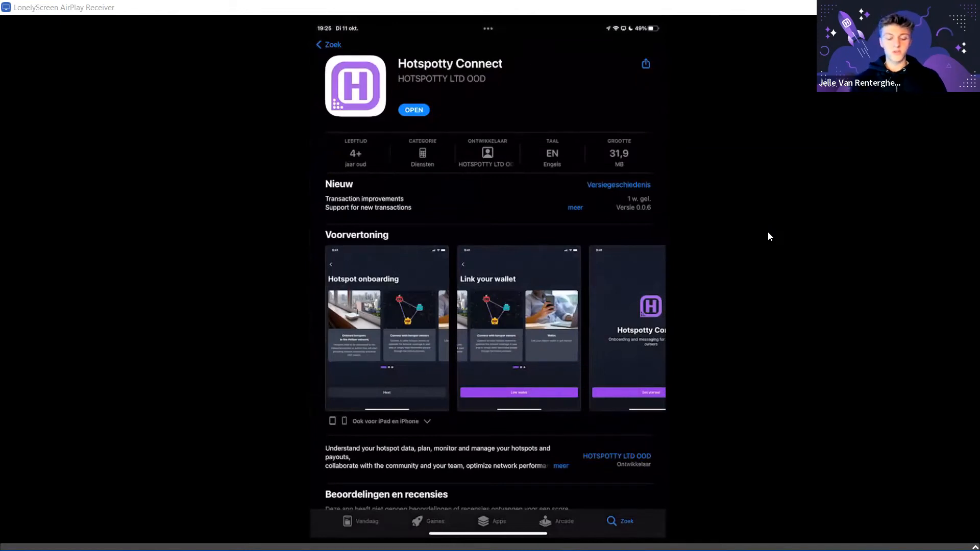
Launch Hotspotty Connect and start the onboarding walkthrough with Get started.
{"action": "left_click", "coordinate": [413, 110]}
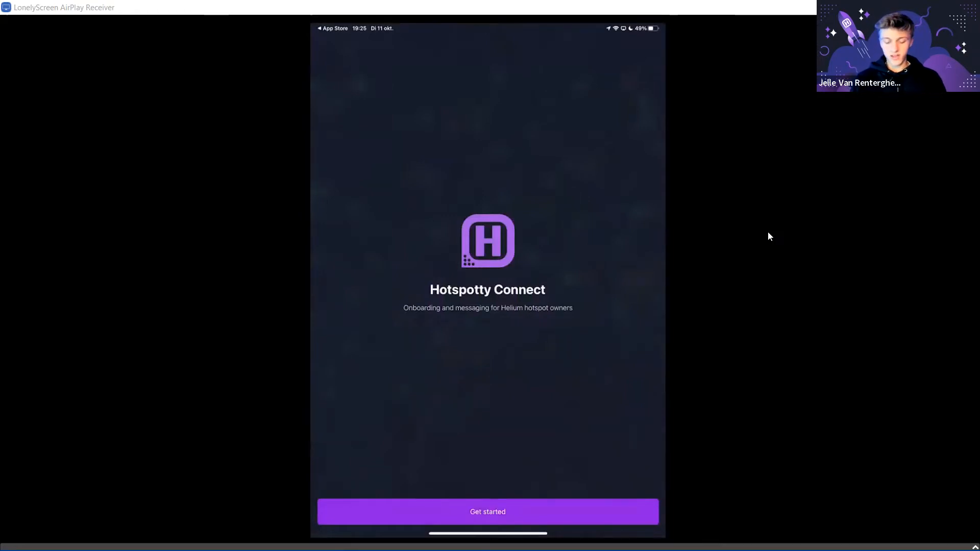
{"action": "left_click", "coordinate": [487, 511]}
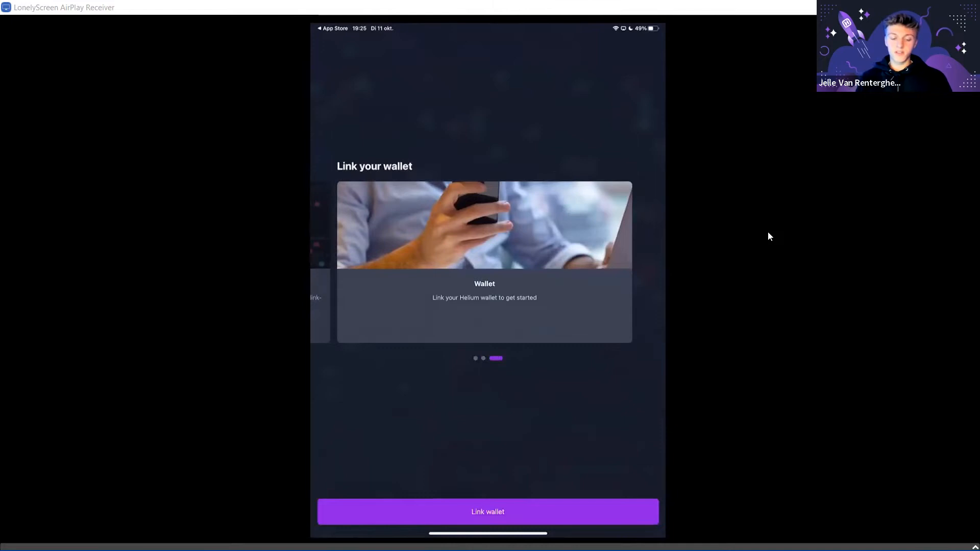
Try manual wallet entry, go back, and reopen the Link wallet options.
{"action": "left_click", "coordinate": [487, 512]}
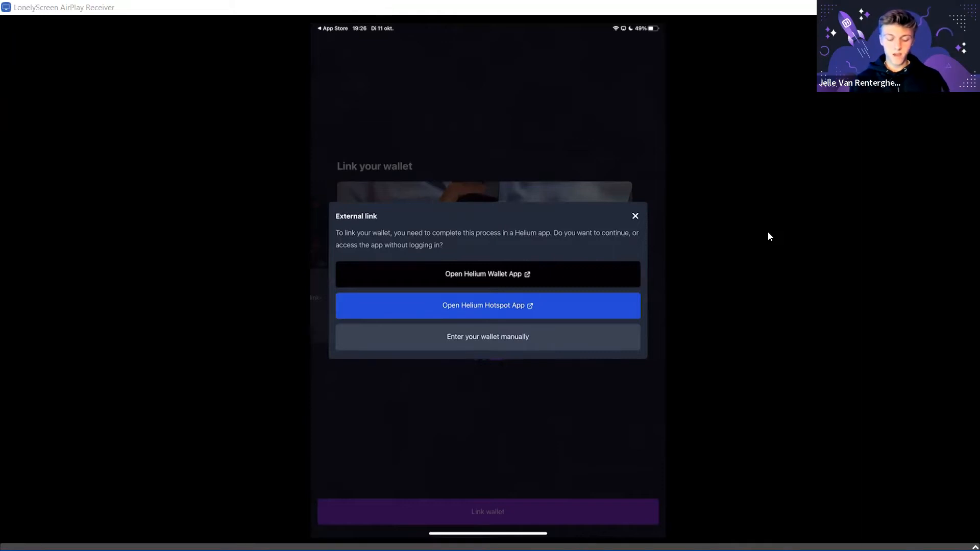
{"action": "left_click", "coordinate": [487, 337]}
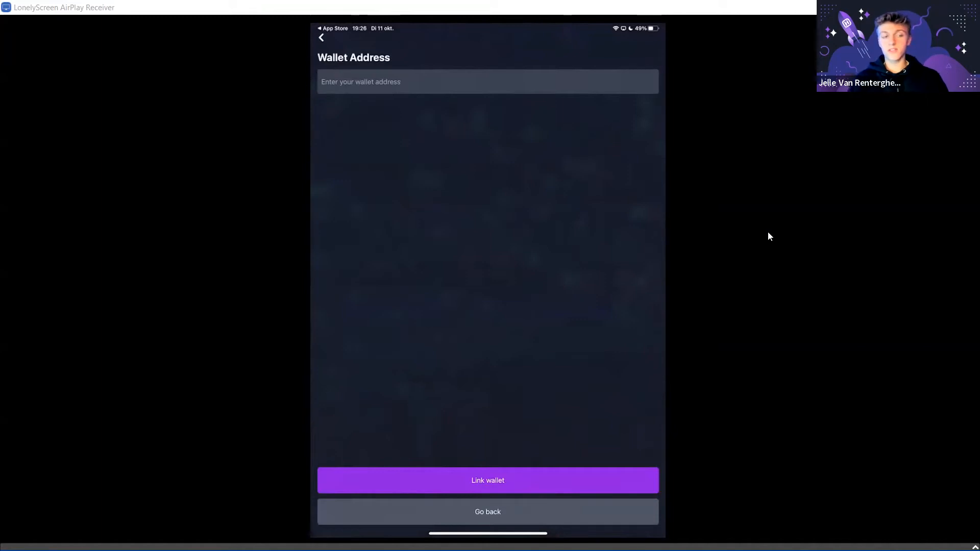
{"action": "left_click", "coordinate": [487, 512]}
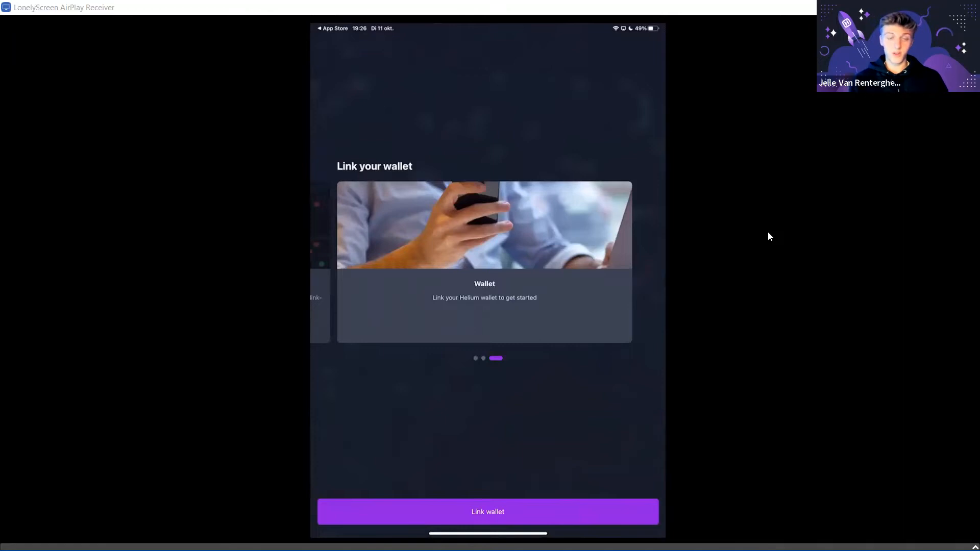
{"action": "left_click", "coordinate": [488, 512]}
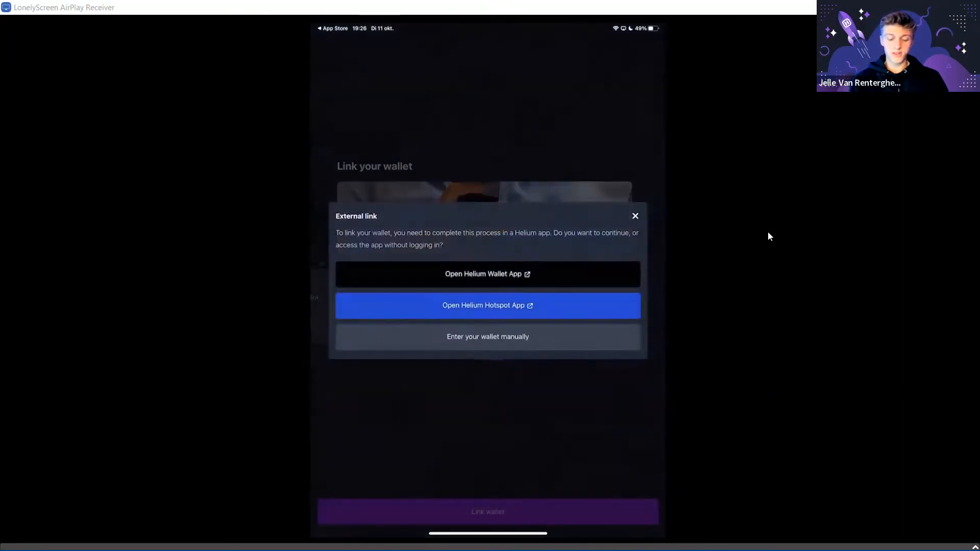
Approve the wallet link in Helium Wallet with 'Yes, Link my Wallet'.
{"action": "left_click", "coordinate": [487, 305]}
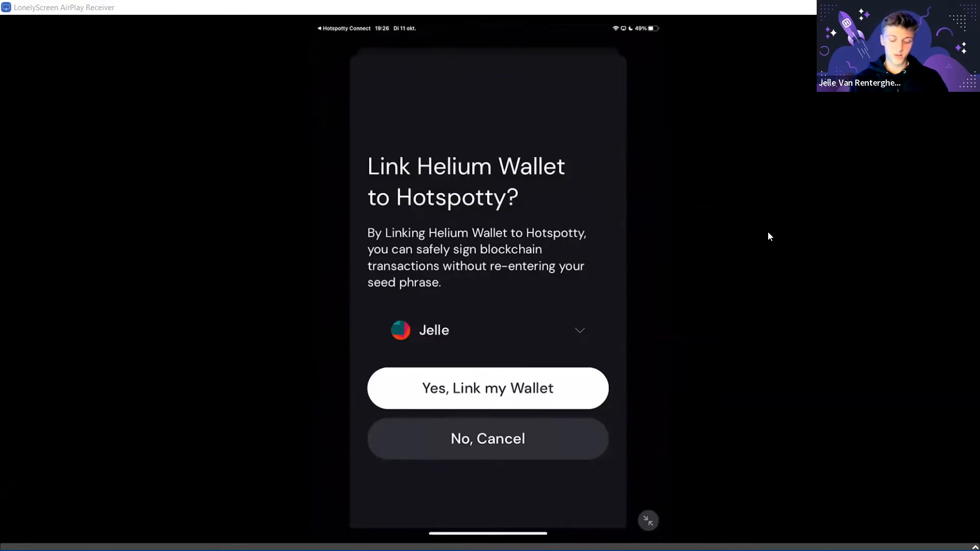
{"action": "left_click", "coordinate": [487, 388]}
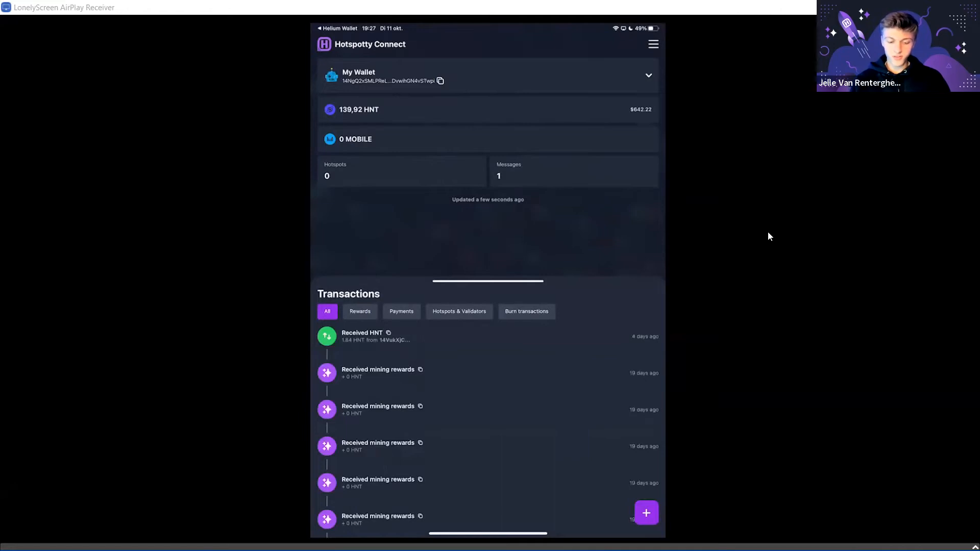
Open the wallet list, cancel the Add Wallet external link, and open the hamburger menu.
{"action": "left_click", "coordinate": [648, 75]}
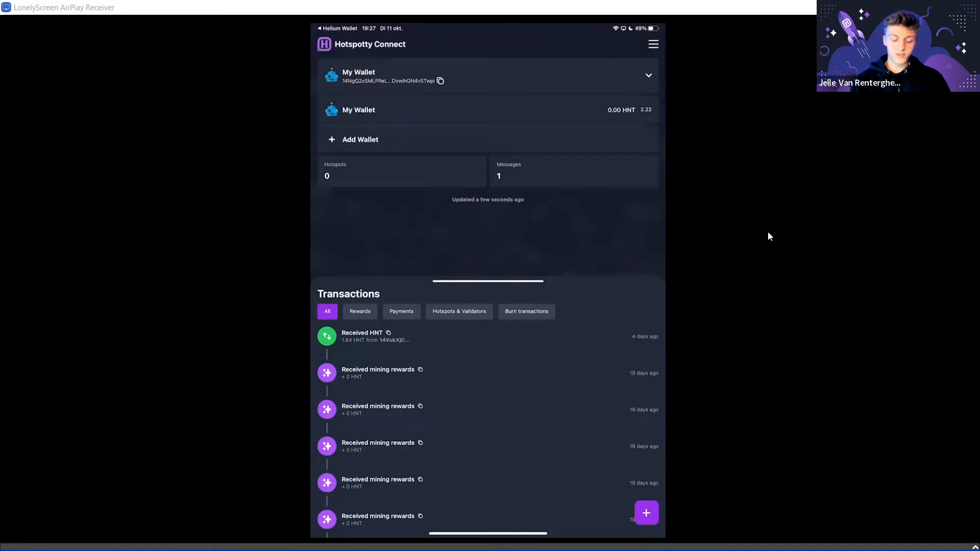
{"action": "left_click", "coordinate": [360, 139]}
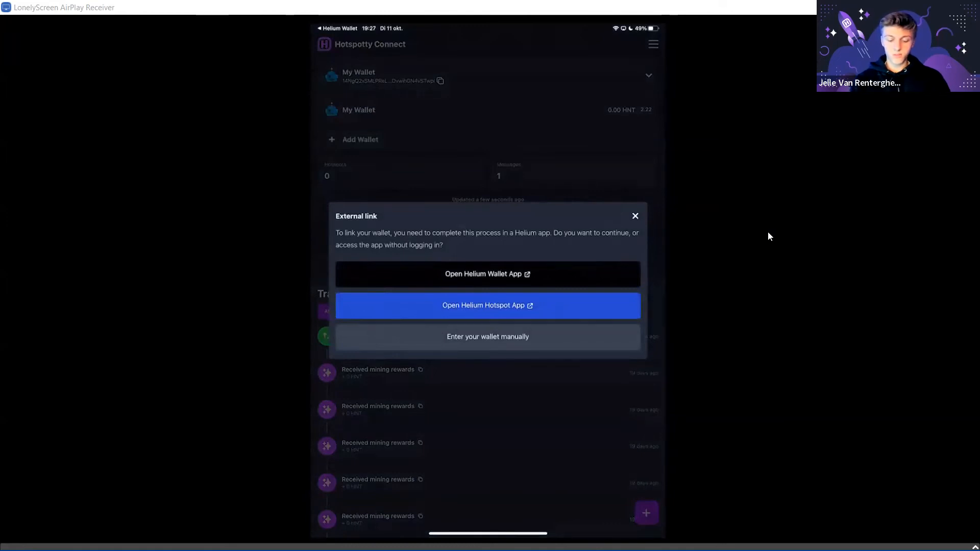
{"action": "left_click", "coordinate": [635, 216]}
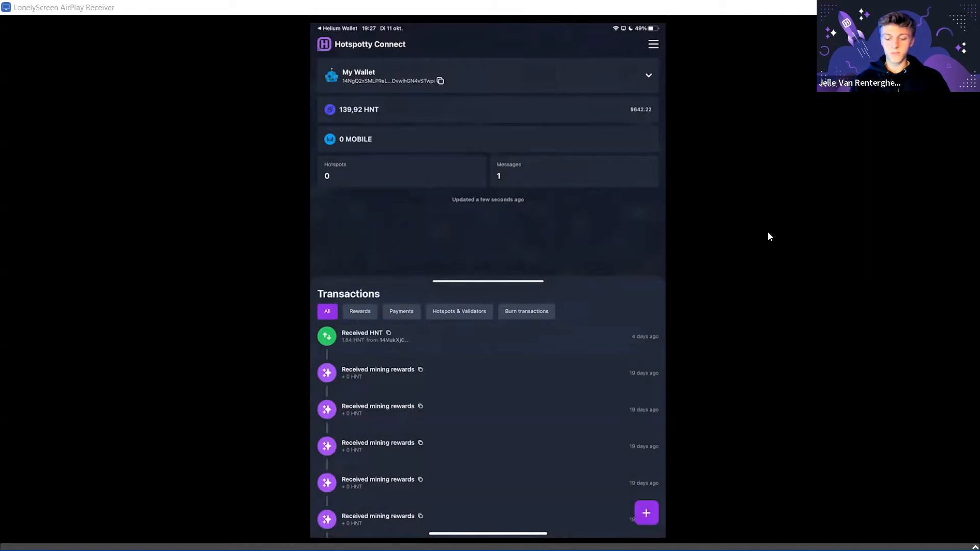
{"action": "left_click", "coordinate": [654, 44]}
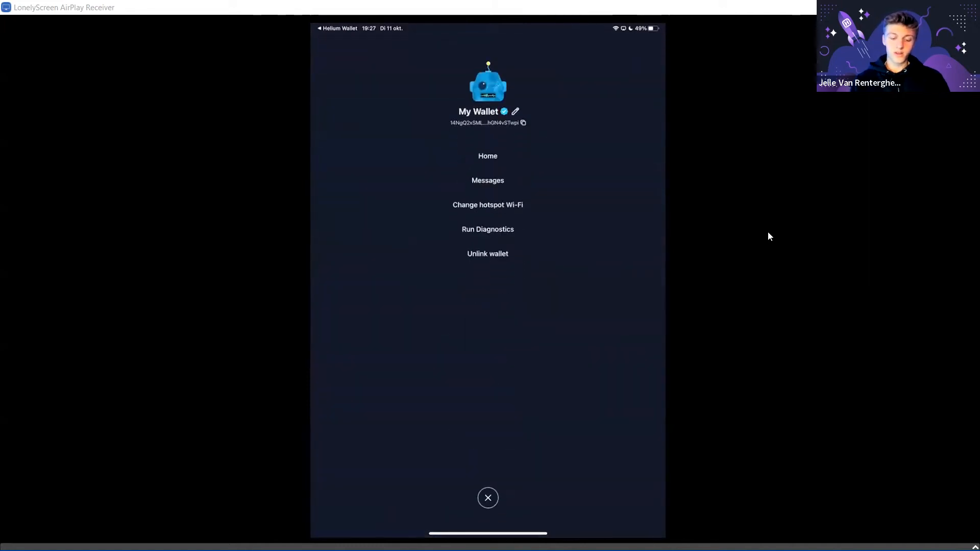
Choose Home from the side menu to return to the wallet dashboard.
{"action": "left_click", "coordinate": [515, 112]}
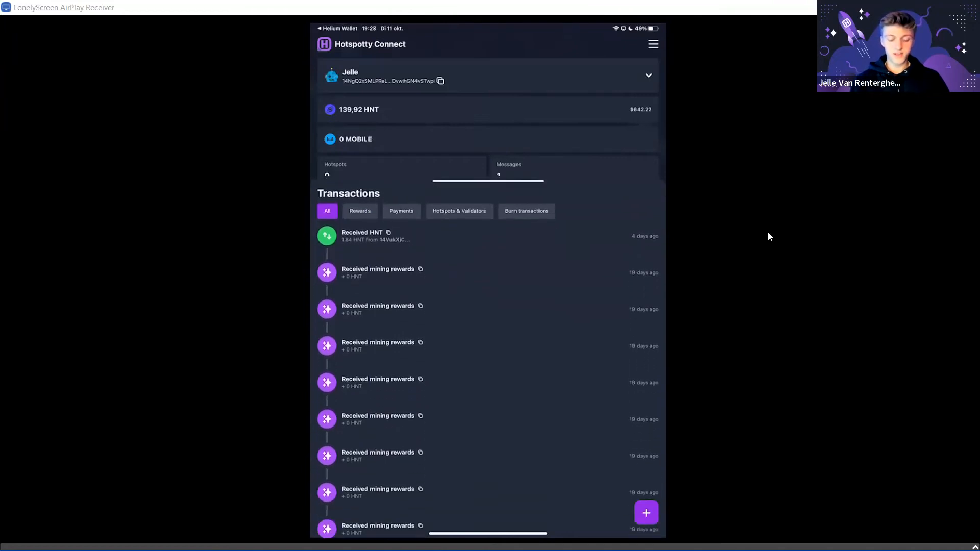
Cycle the transaction filters through Rewards, Hotspots & Validators and Burn, then back to All.
{"action": "scroll", "scroll_direction": "down", "scroll_amount": 3}
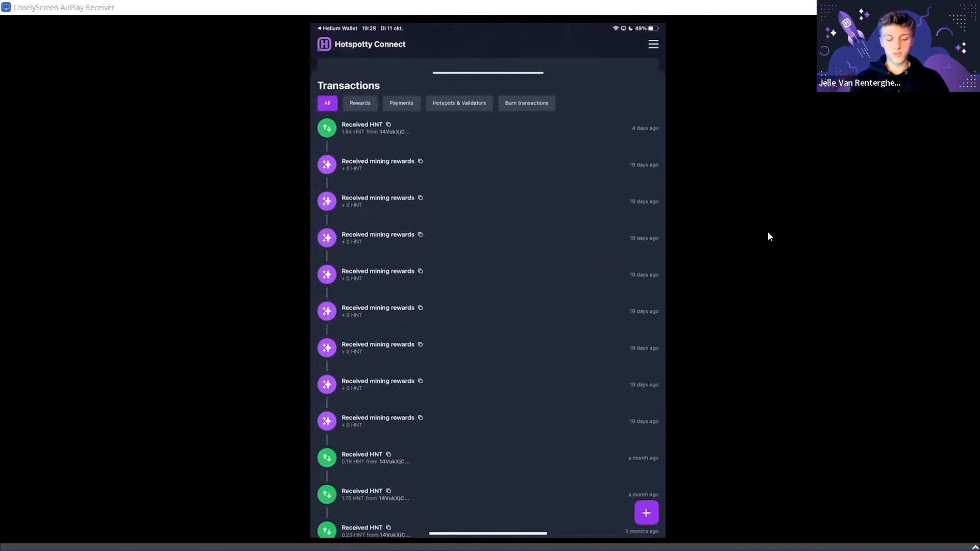
{"action": "left_click", "coordinate": [360, 103]}
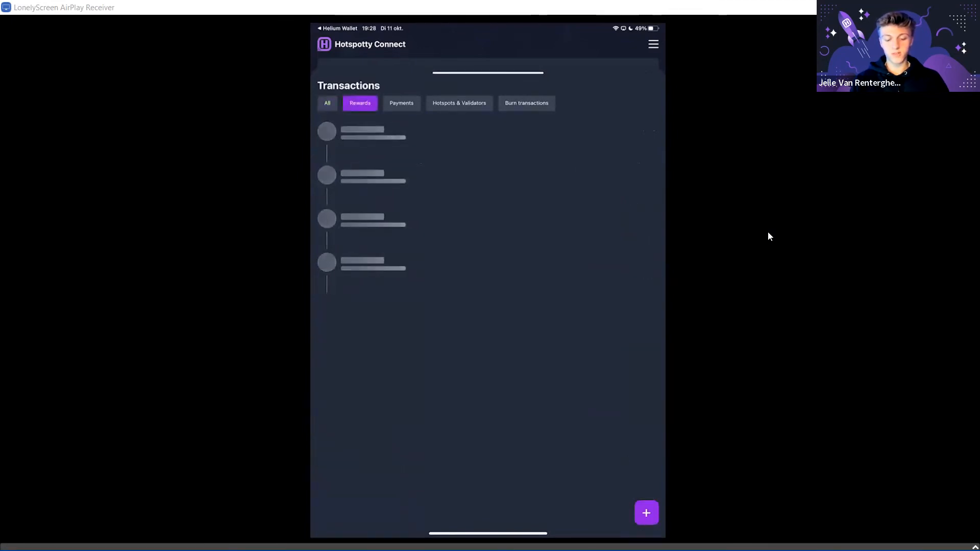
{"action": "left_click", "coordinate": [459, 102]}
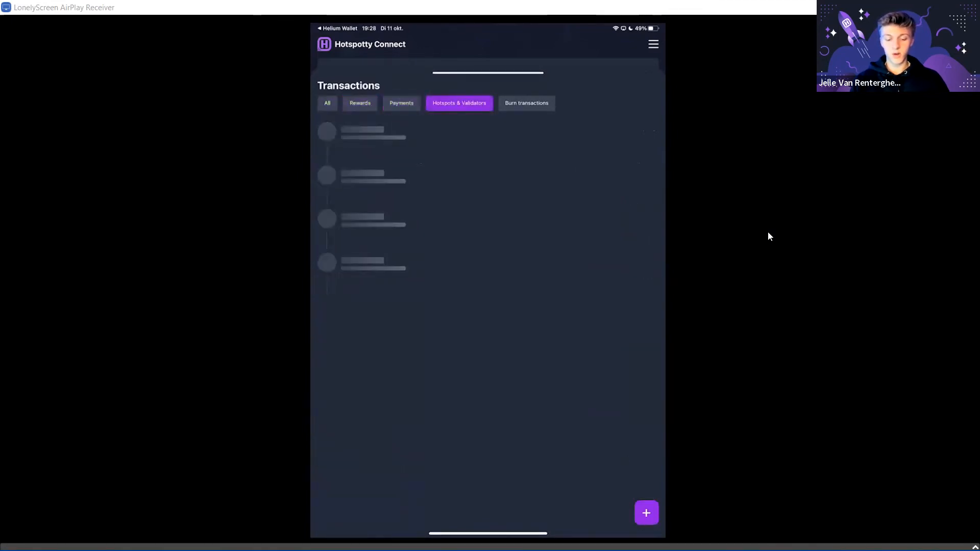
{"action": "left_click", "coordinate": [525, 103]}
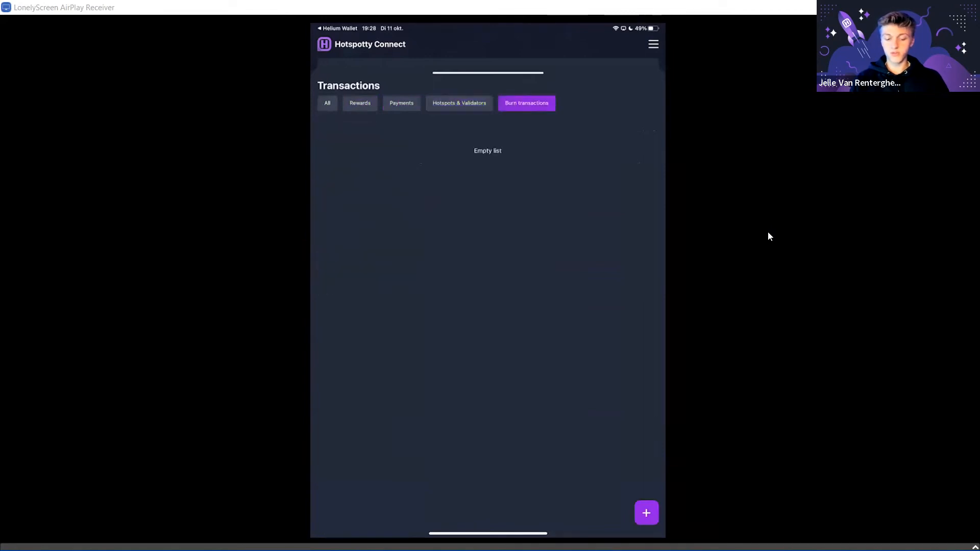
{"action": "left_click", "coordinate": [327, 103]}
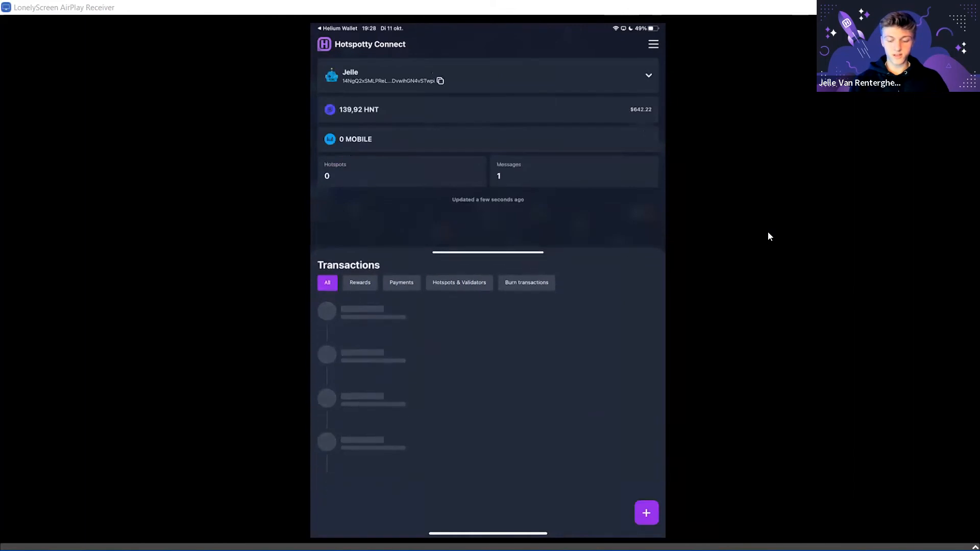
{"action": "scroll", "scroll_direction": "down", "scroll_amount": 3}
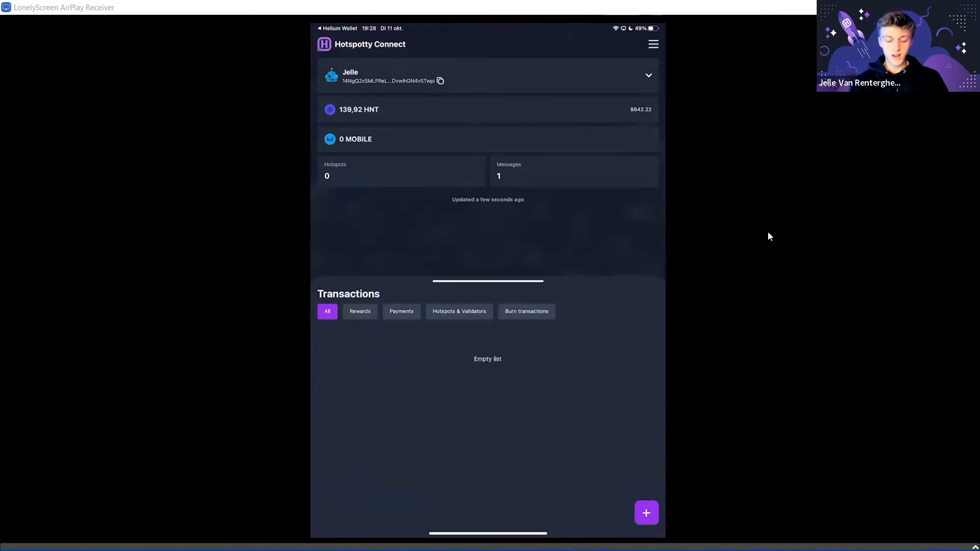
Start adding a hotspot and choose the MNTD./RAK hotspot type.
{"action": "left_click", "coordinate": [646, 513]}
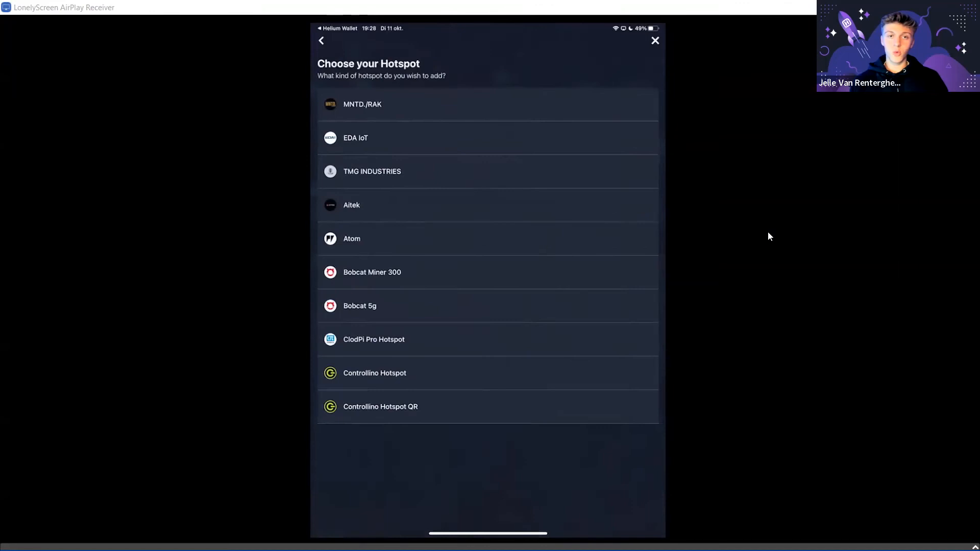
{"action": "scroll", "scroll_direction": "up", "scroll_amount": 3}
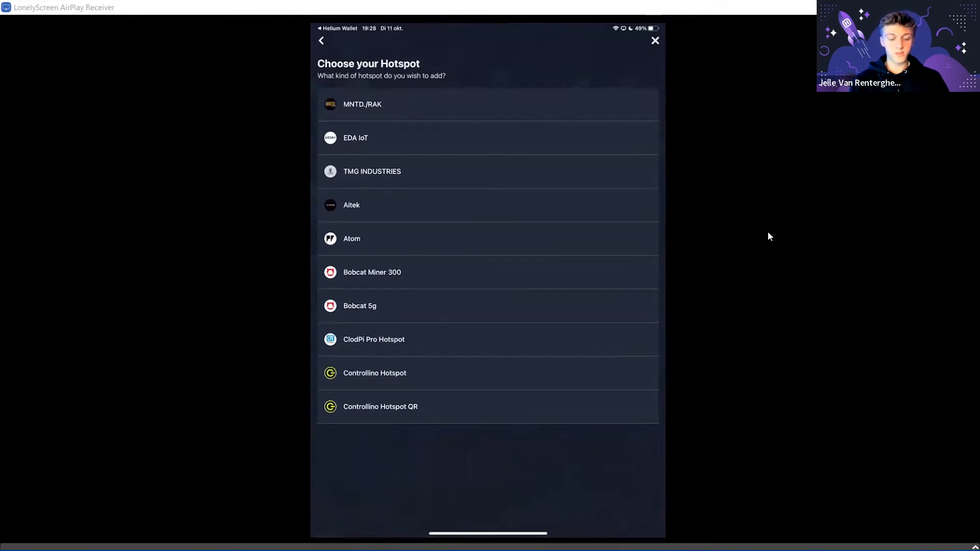
{"action": "left_click", "coordinate": [363, 104]}
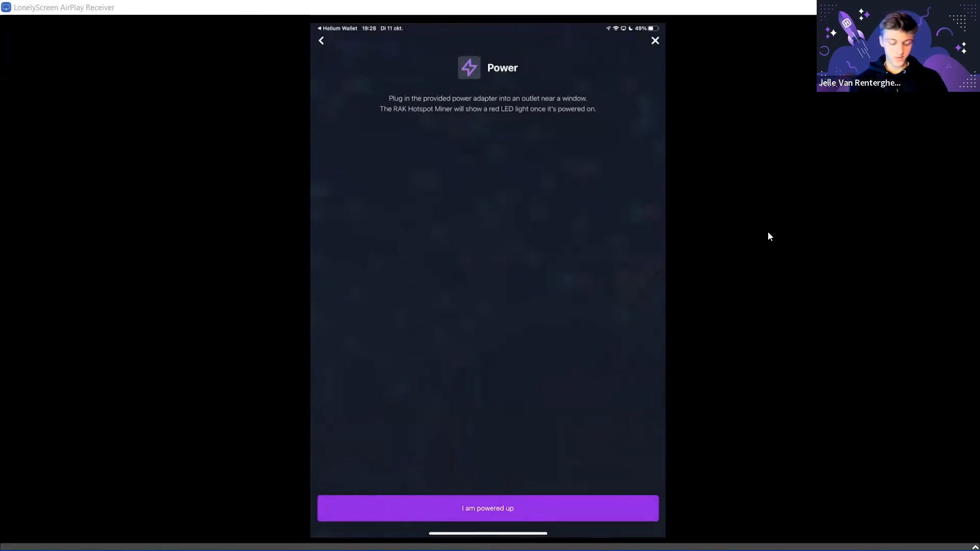
Confirm the RAK Hotspot Miner is powered up and scan for it.
{"action": "left_click", "coordinate": [487, 508]}
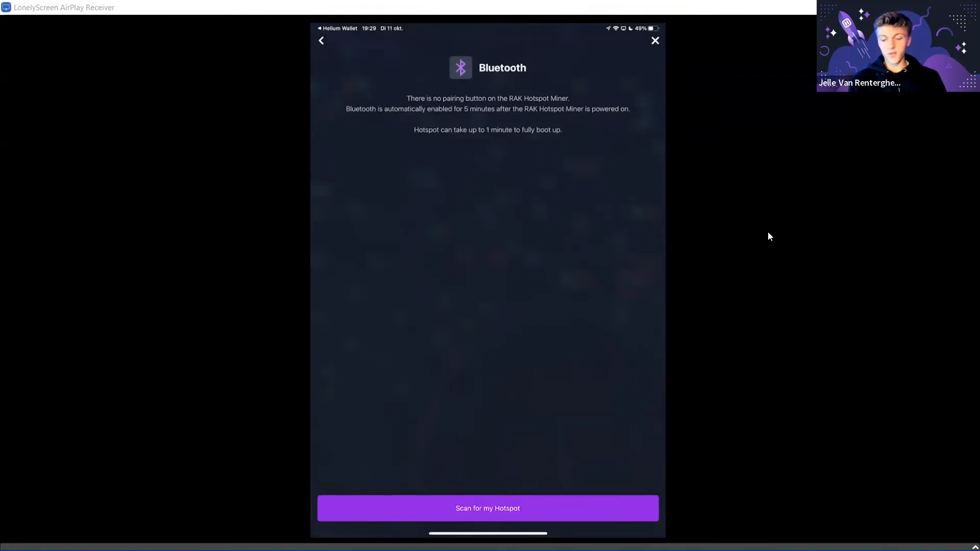
{"action": "left_click", "coordinate": [654, 40]}
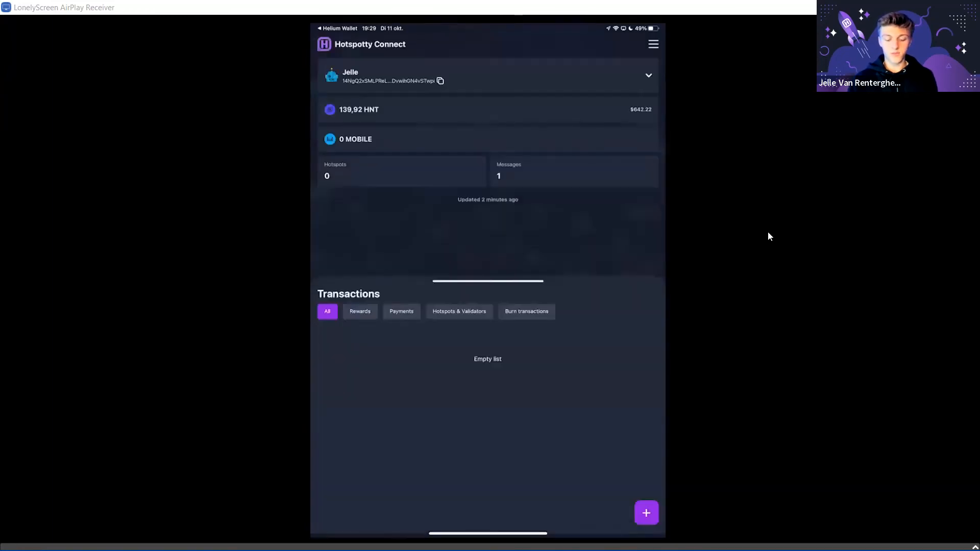
Close the empty Connect to hotspot sheet and open the navigation menu.
{"action": "left_click", "coordinate": [646, 513]}
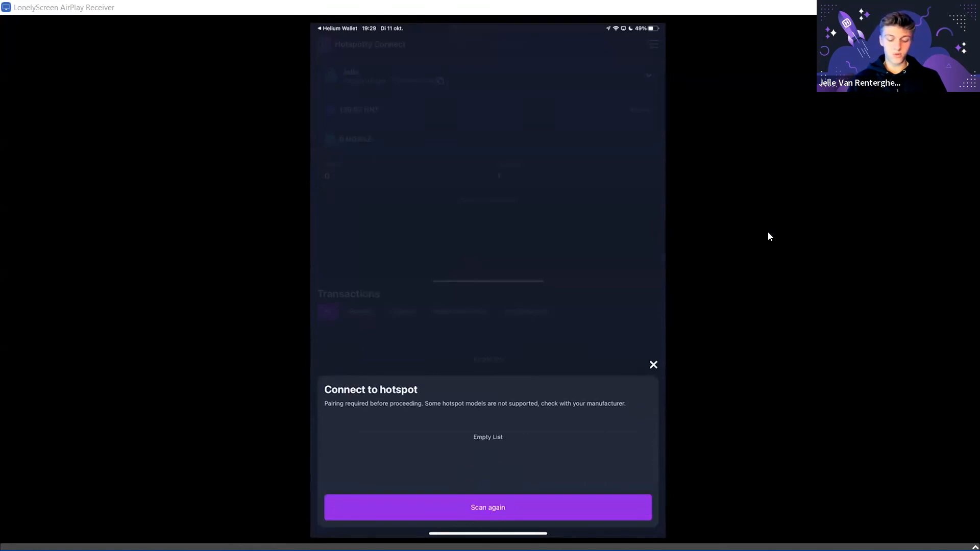
{"action": "left_click", "coordinate": [654, 365]}
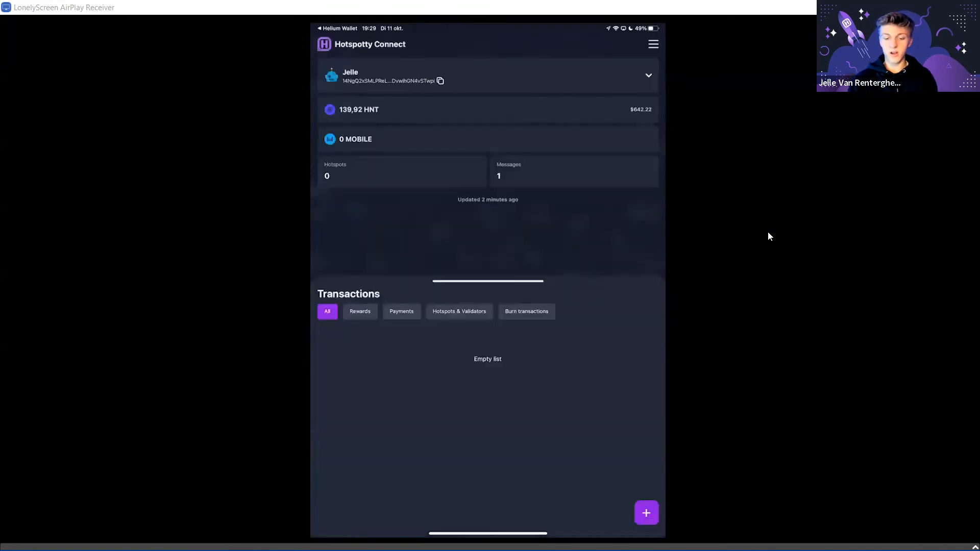
{"action": "left_click", "coordinate": [653, 44]}
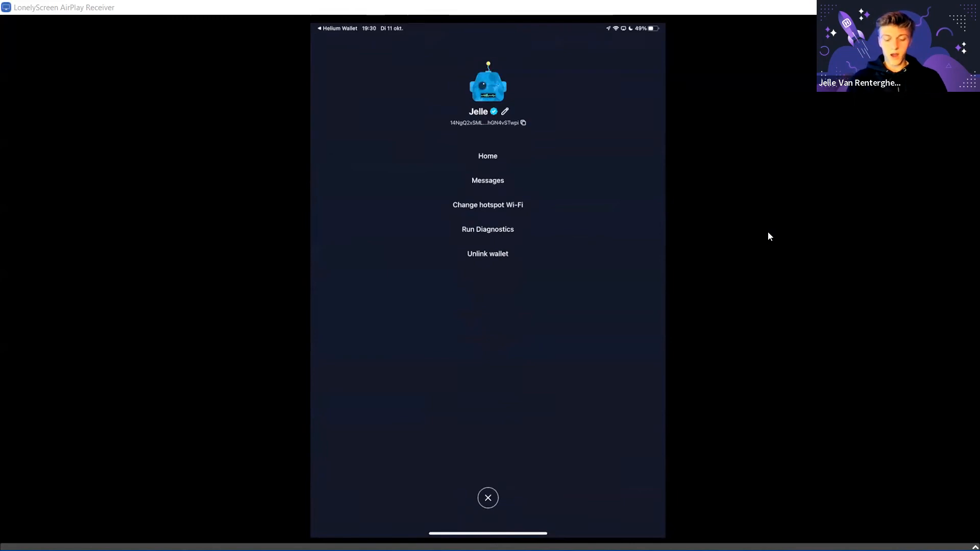
Open Messages, search 'Ch' for Chilly Boysenberry Alpaca, and send it 'Hi'.
{"action": "left_click", "coordinate": [488, 181]}
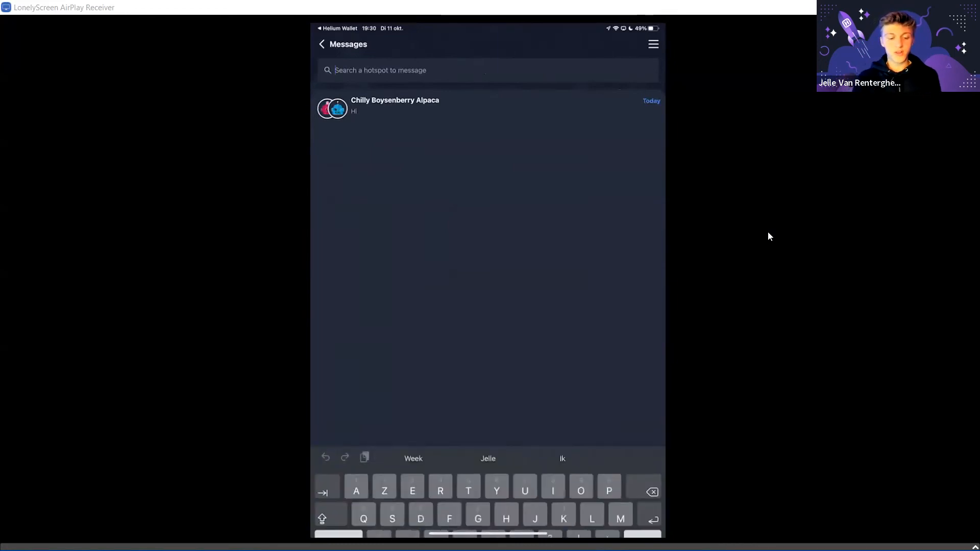
{"action": "type", "text": "Ch"}
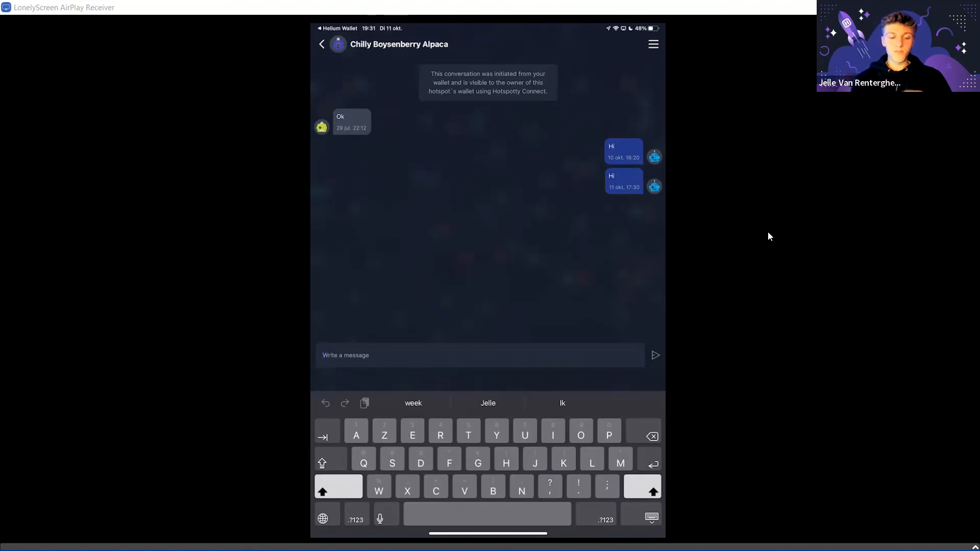
Delete the Chilly Boysenberry Alpaca conversation and return to the wallet dashboard.
{"action": "left_click", "coordinate": [322, 44]}
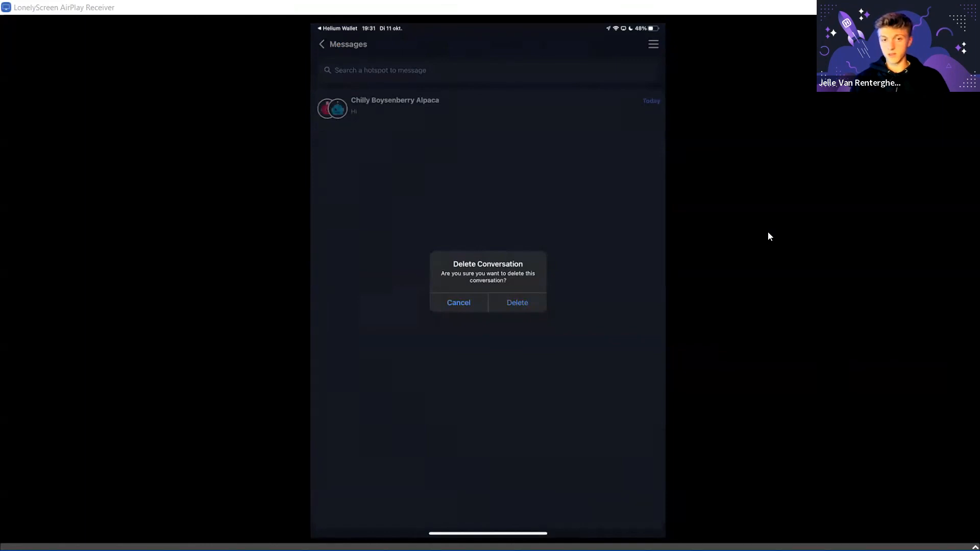
{"action": "left_click", "coordinate": [458, 303]}
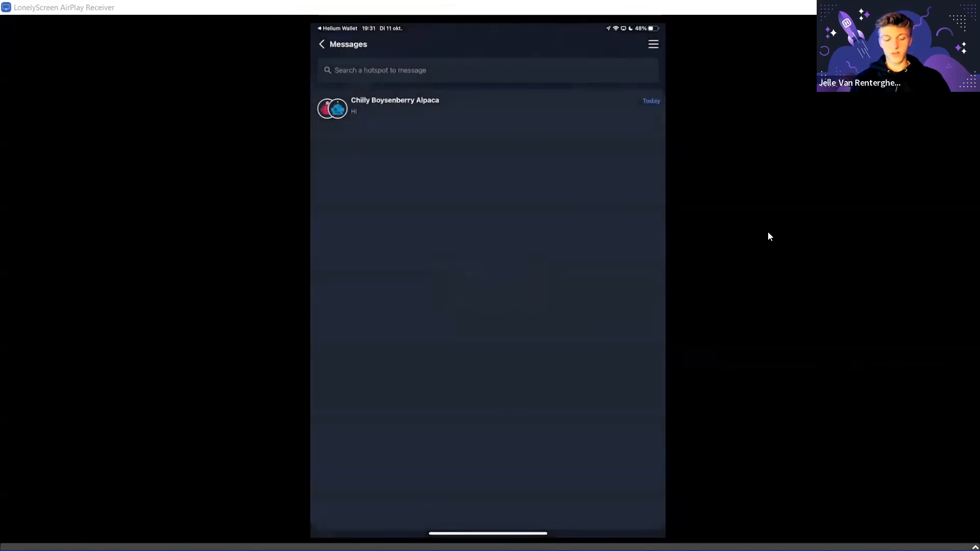
{"action": "left_click", "coordinate": [322, 44]}
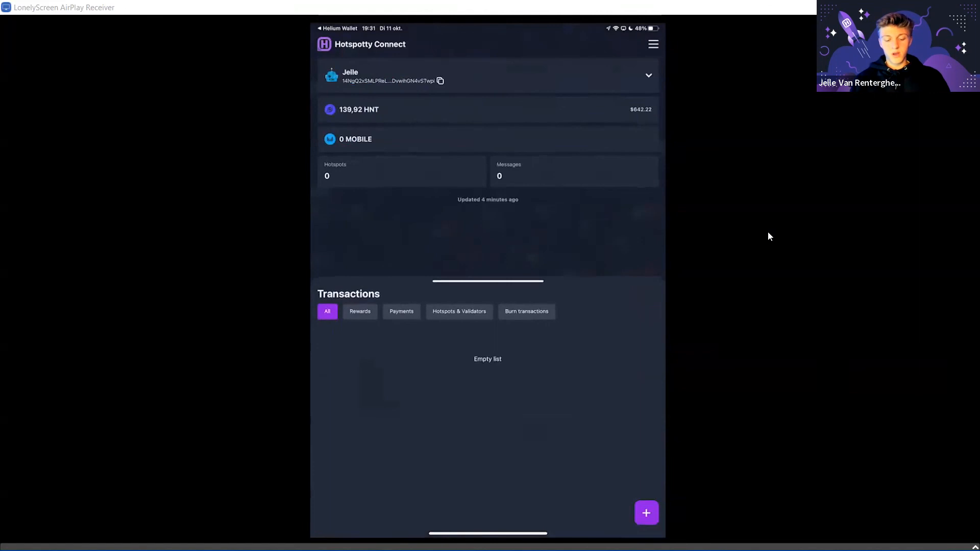